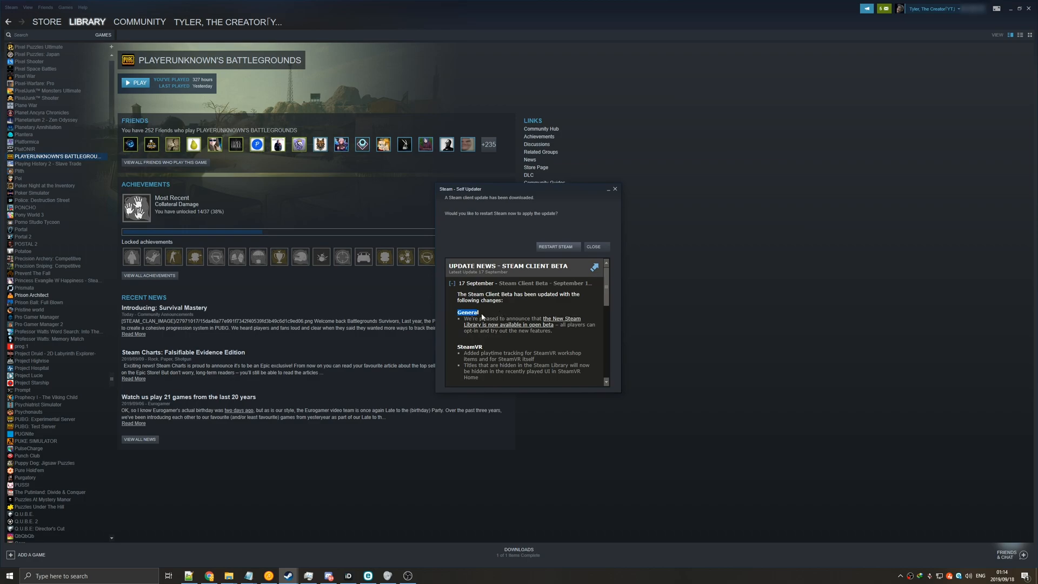
mouse_move(486, 330)
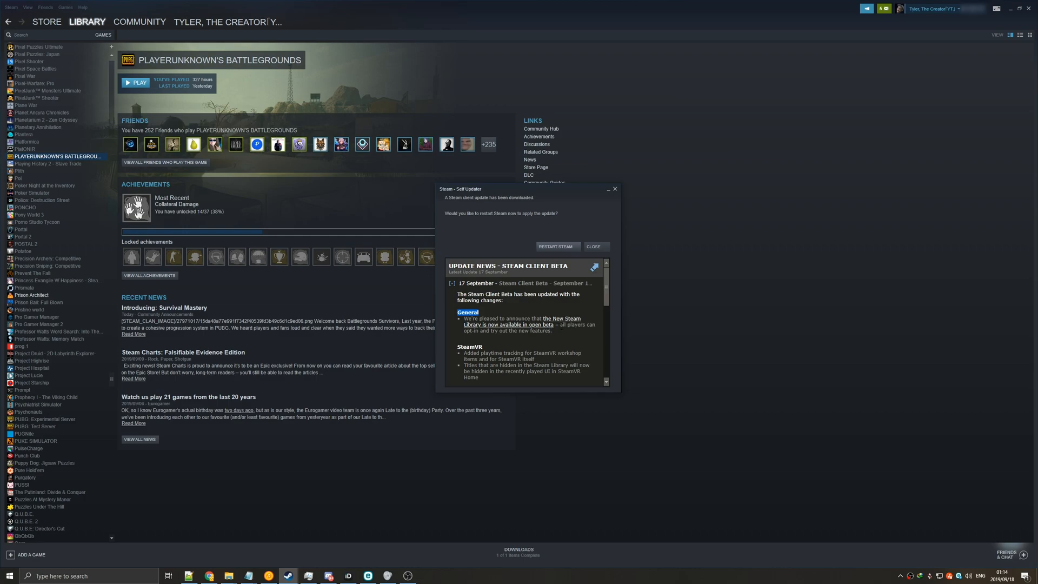
mouse_move(539, 328)
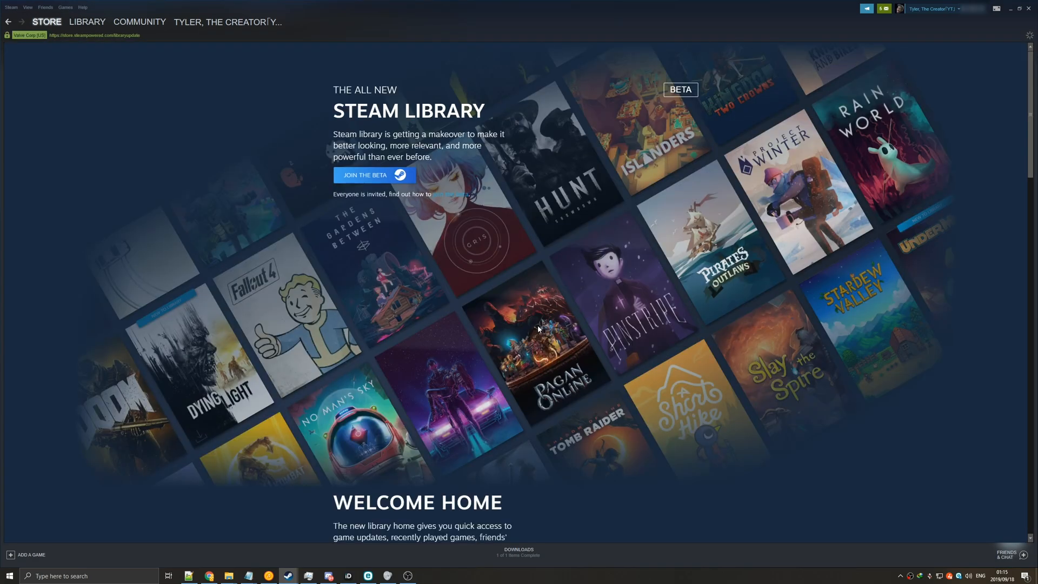
mouse_move(520, 273)
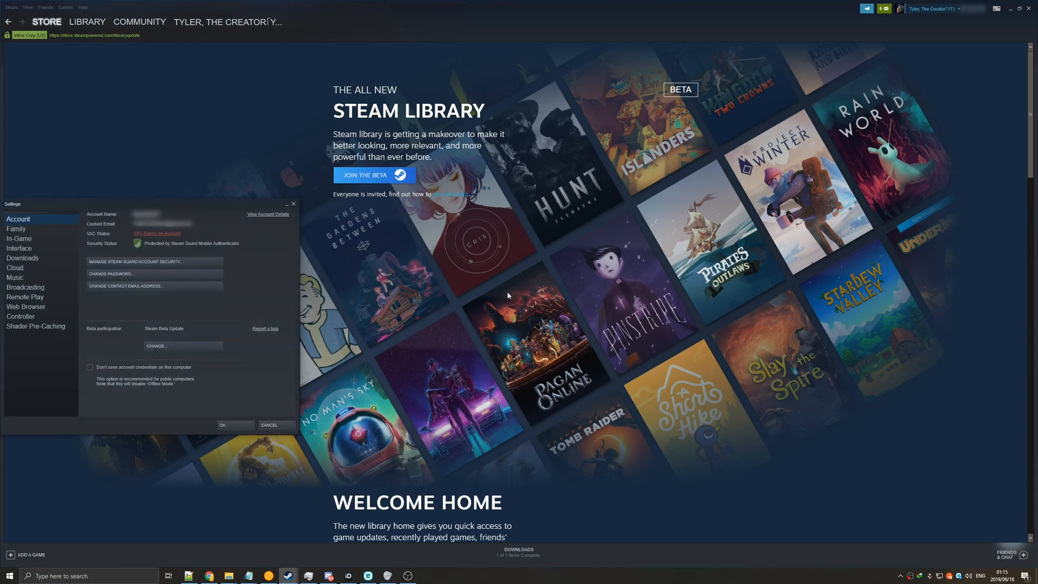
mouse_move(88, 298)
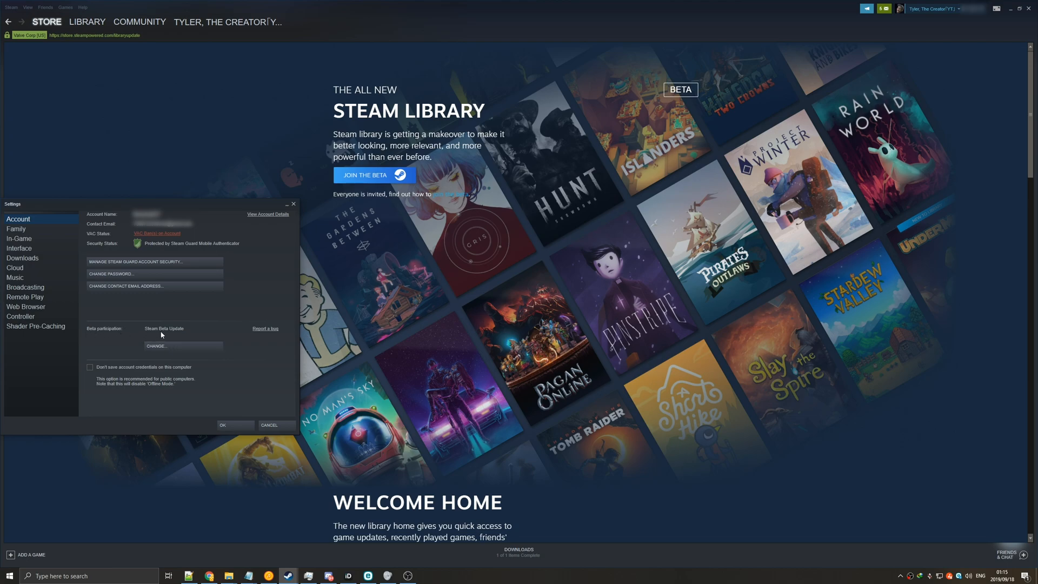
mouse_move(181, 347)
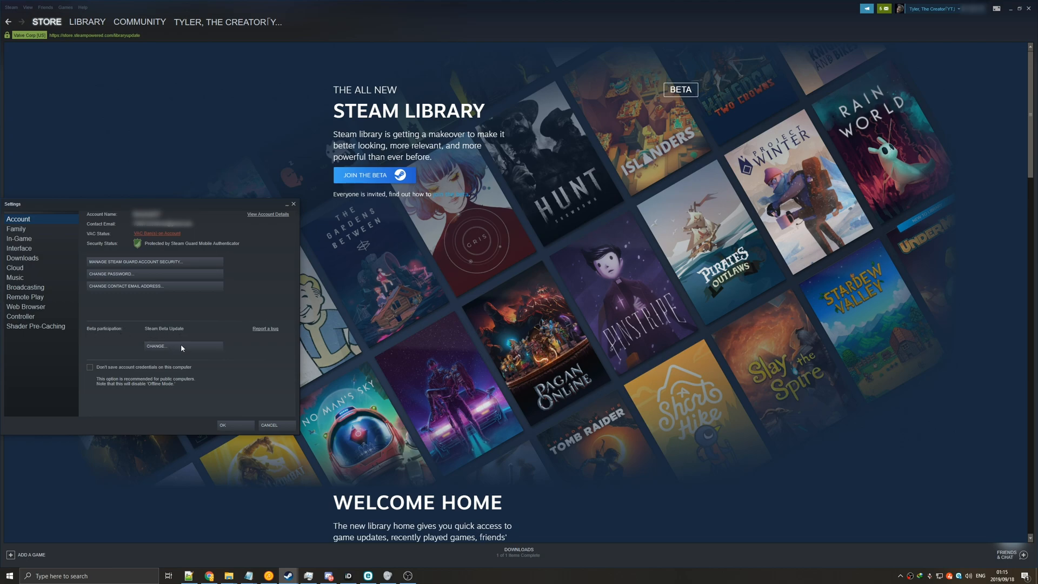
Step: Opt out of beta participation by setting it to NONE
left_click(155, 346)
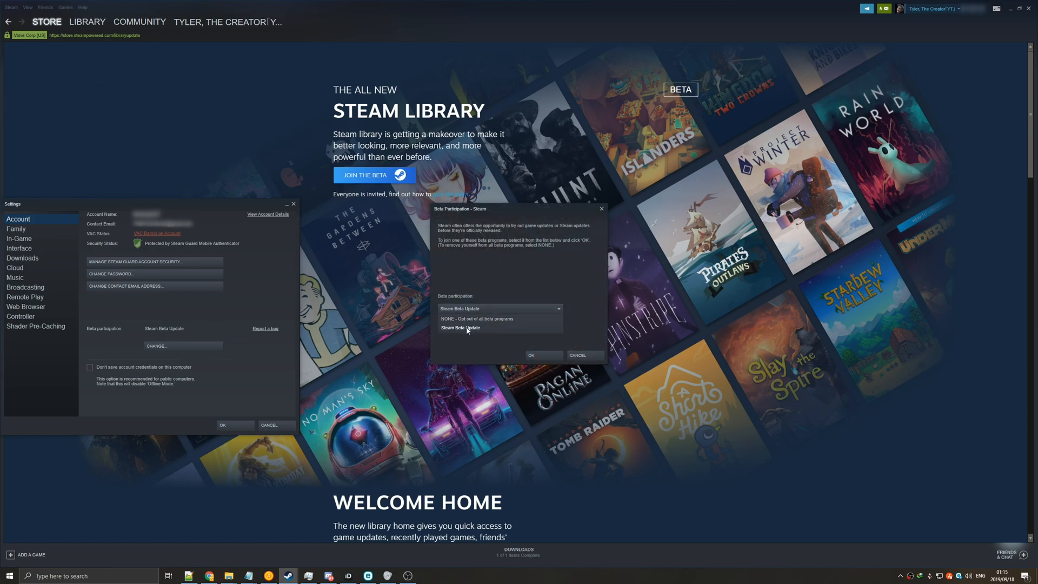
left_click(477, 319)
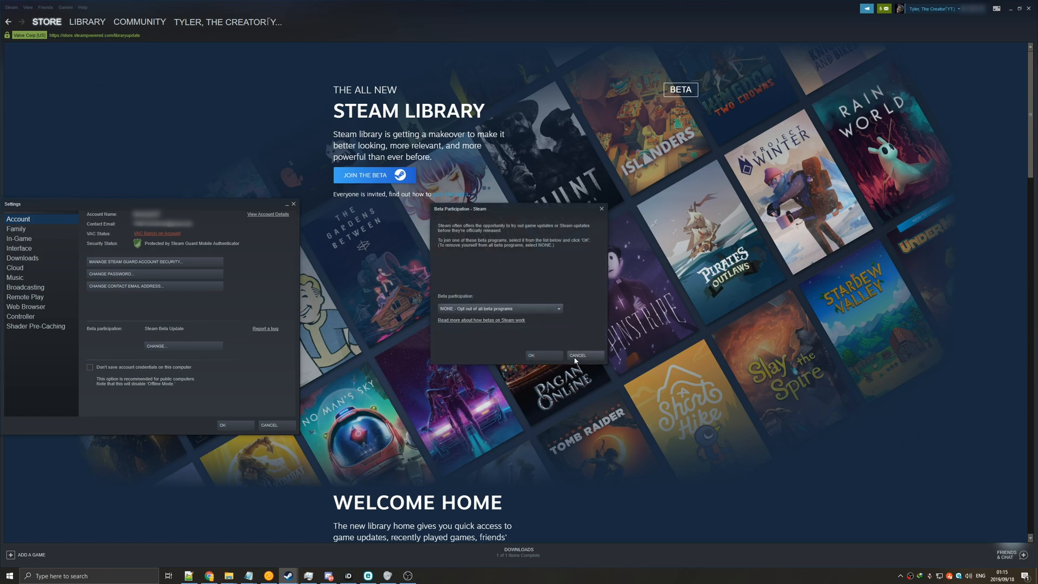
left_click(542, 355)
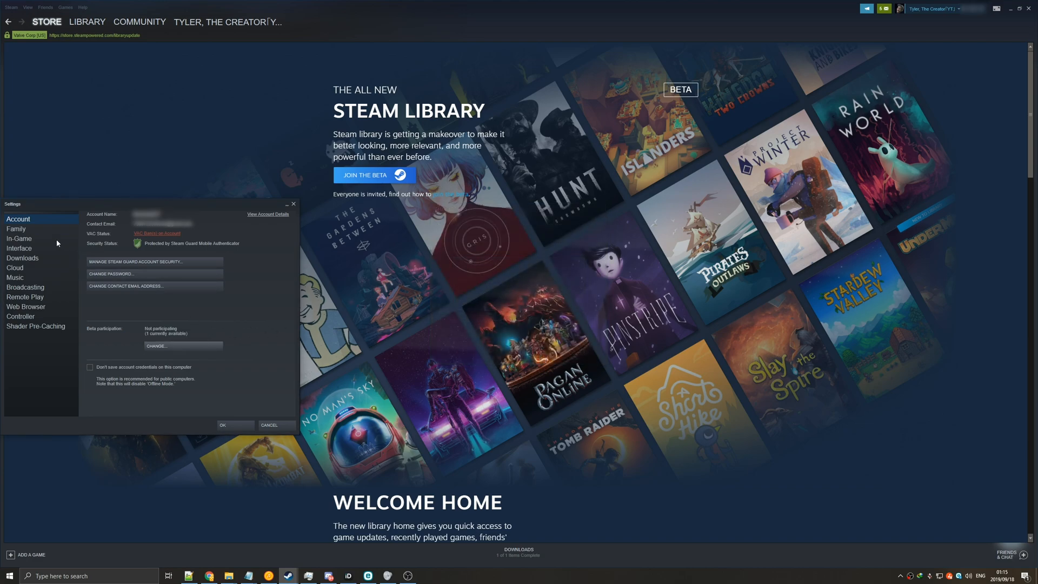
Step: Re-enrol in the Steam Beta Update and restart Steam
left_click(156, 345)
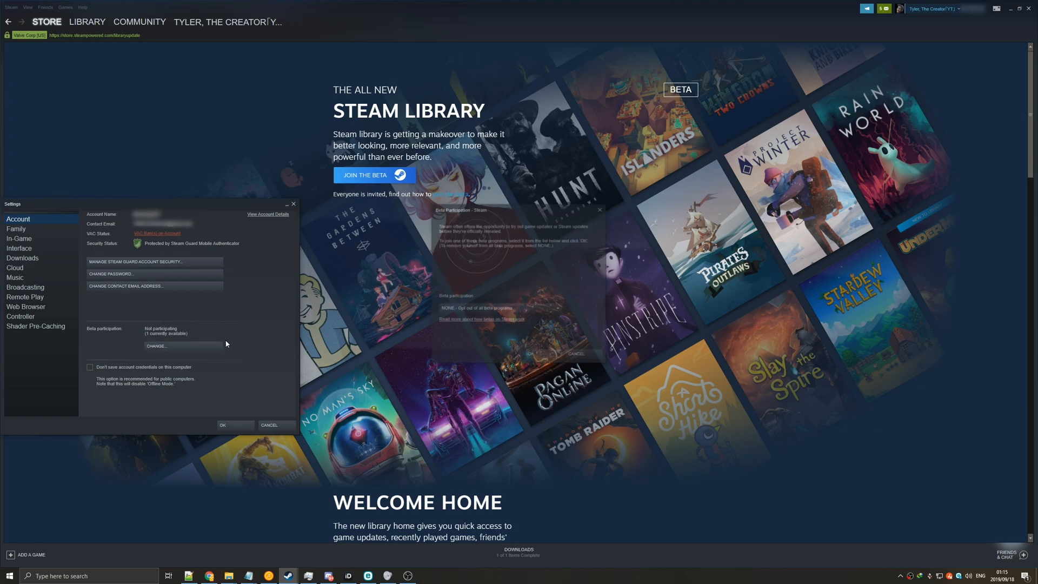
left_click(498, 308)
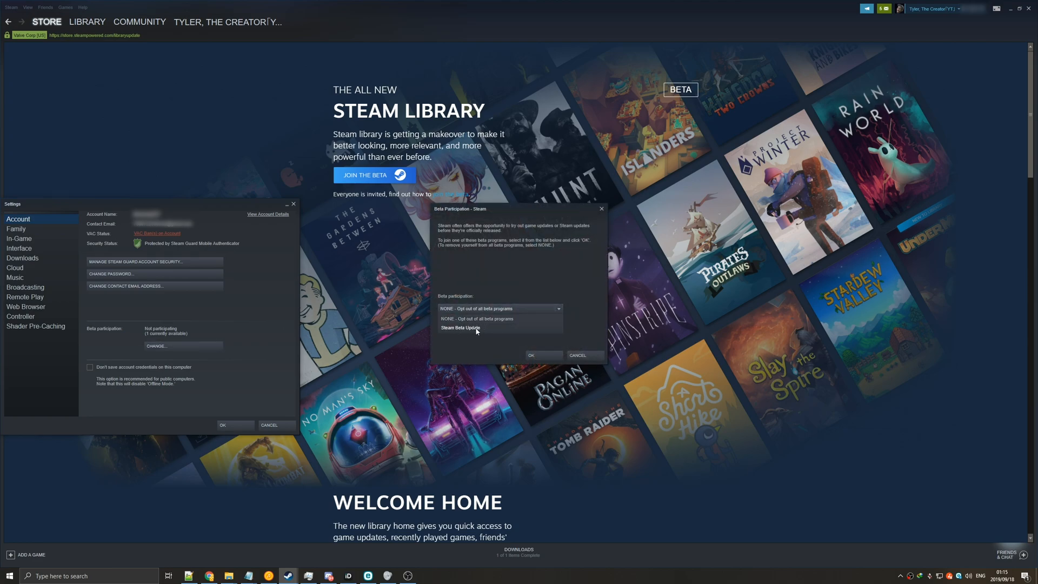
left_click(459, 327)
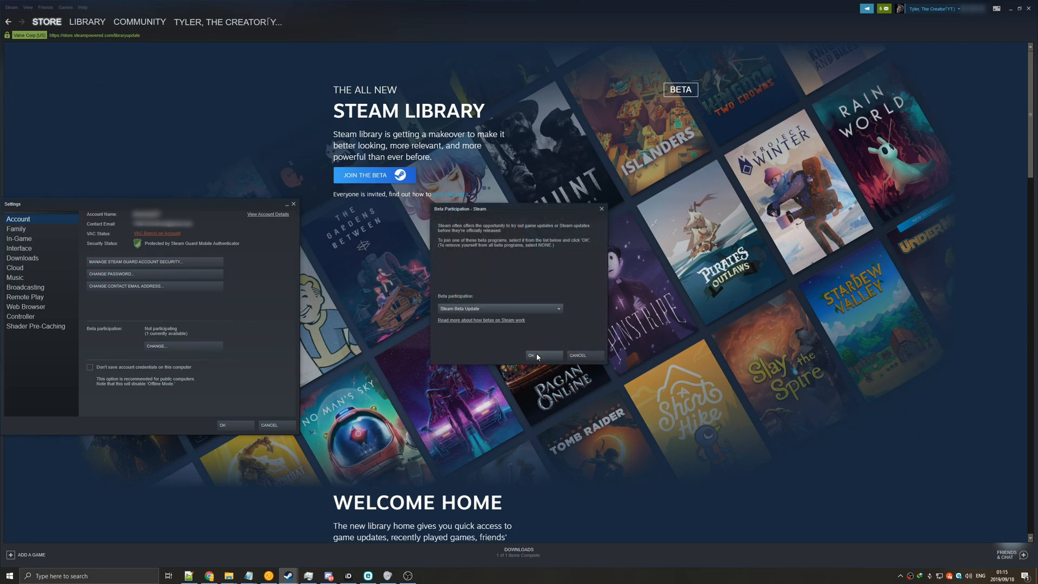
left_click(530, 355)
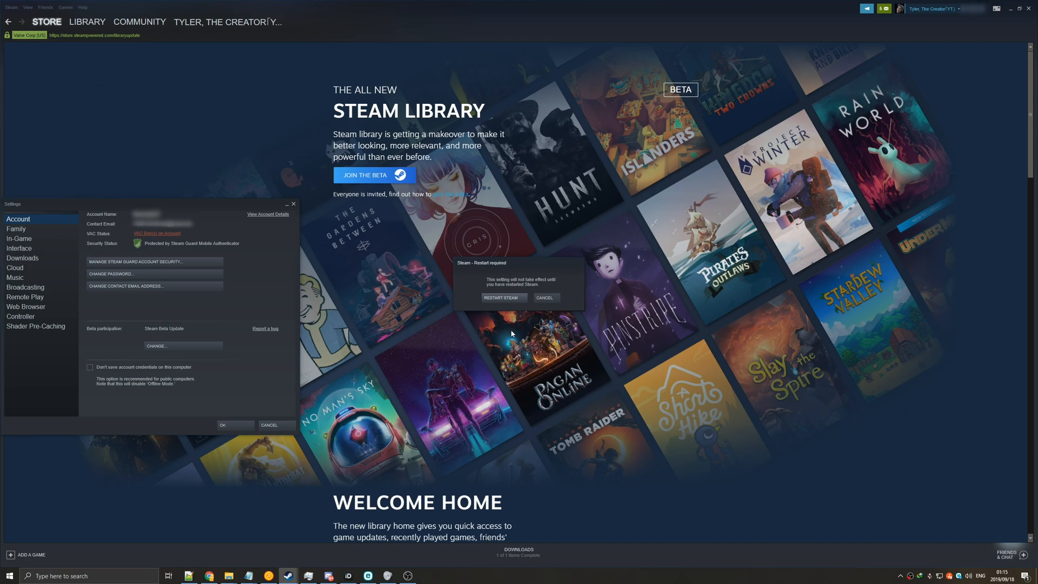
left_click(502, 298)
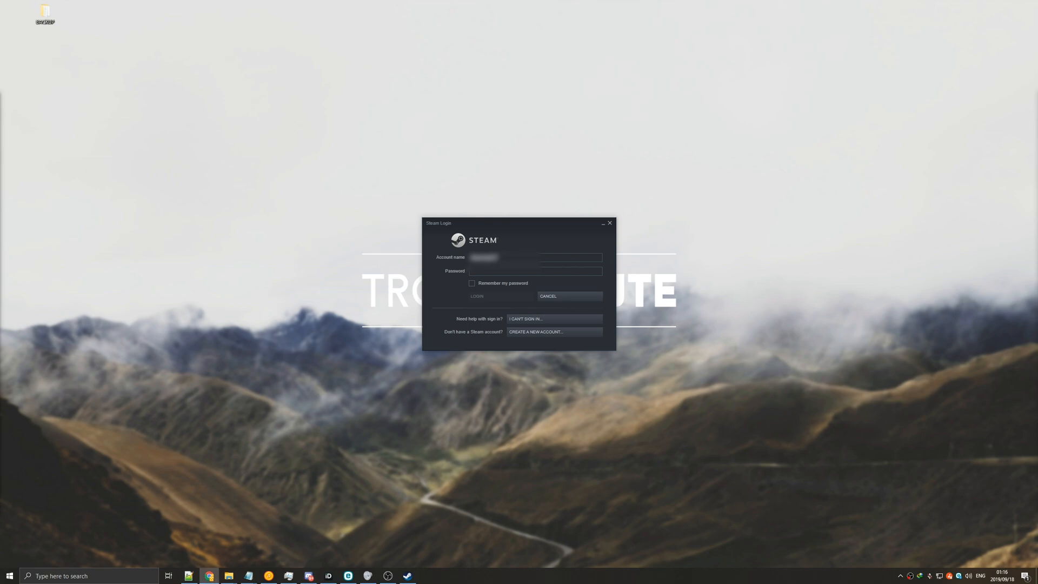
Step: Log back in from the Steam Login window after the restart
left_click(476, 295)
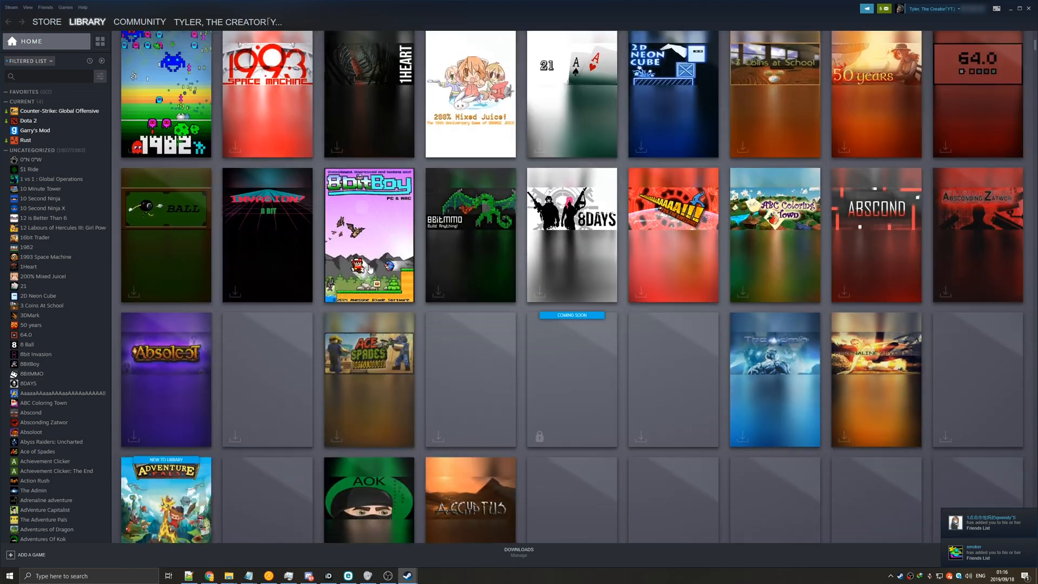
Step: View the library Home page, then open the Counter-Strike: Global Offensive page
left_click(30, 40)
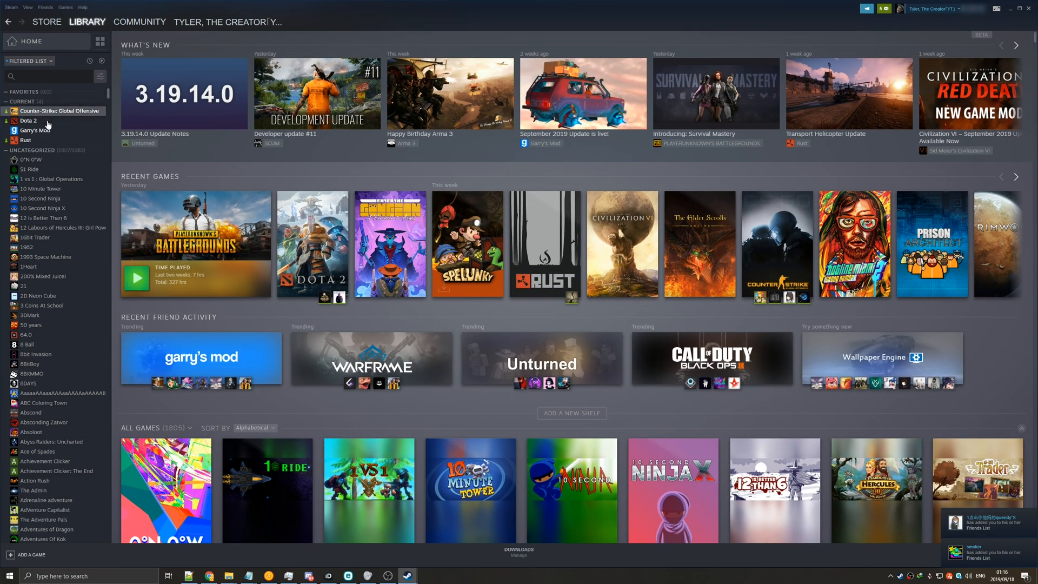
left_click(60, 110)
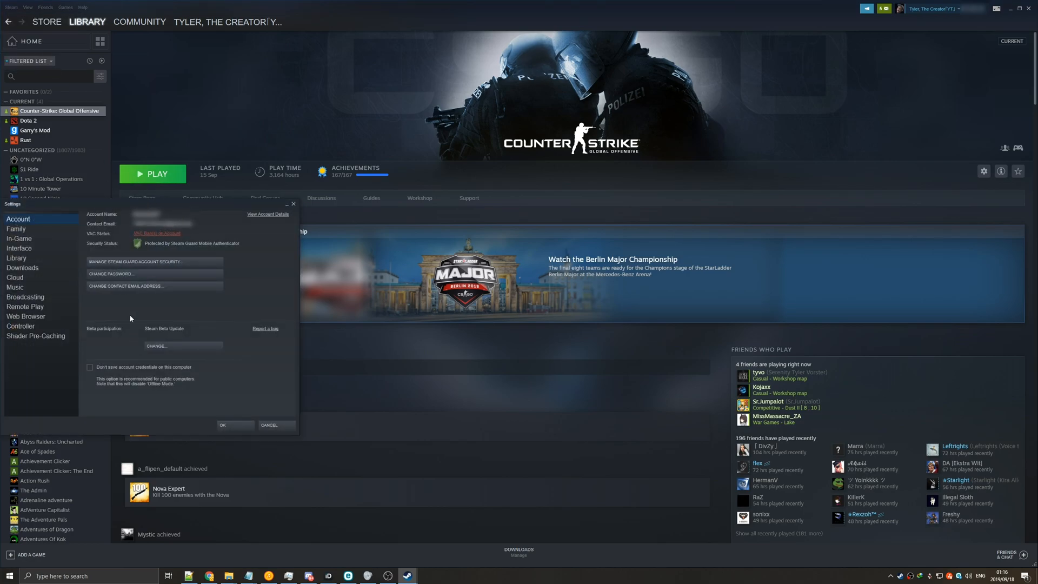
mouse_move(28, 223)
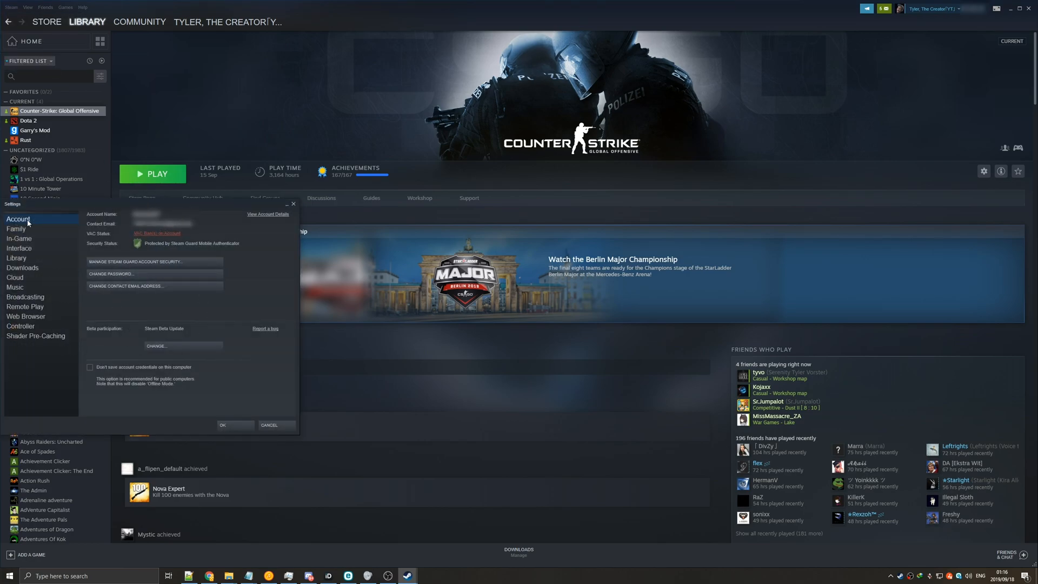
left_click(156, 346)
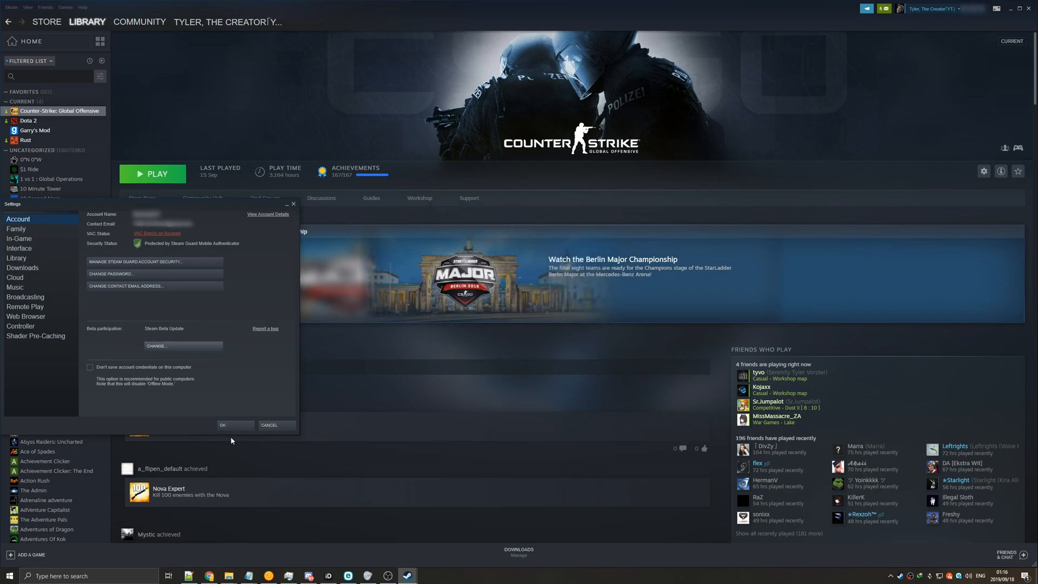
mouse_move(453, 466)
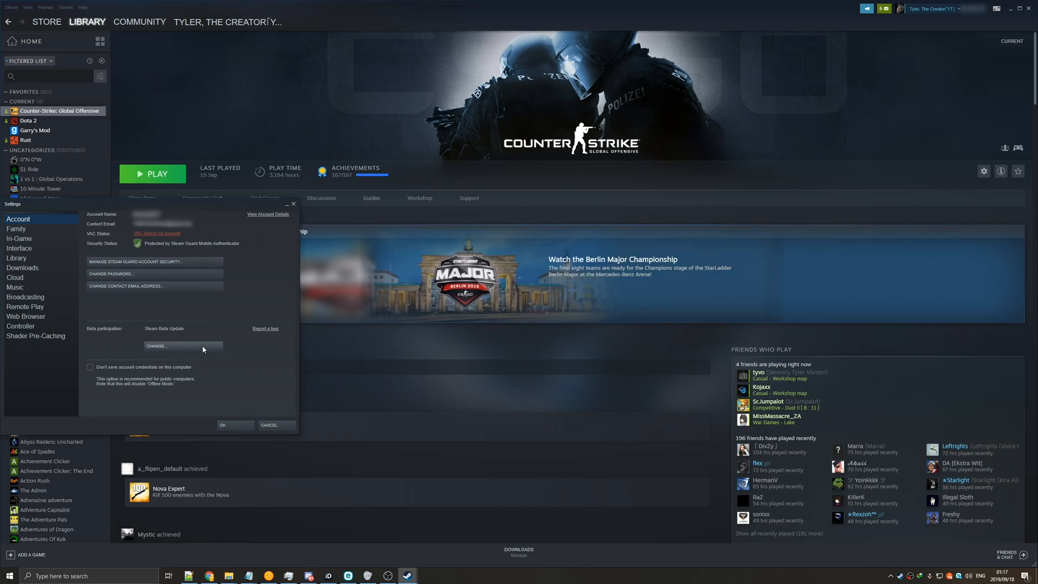
left_click(156, 345)
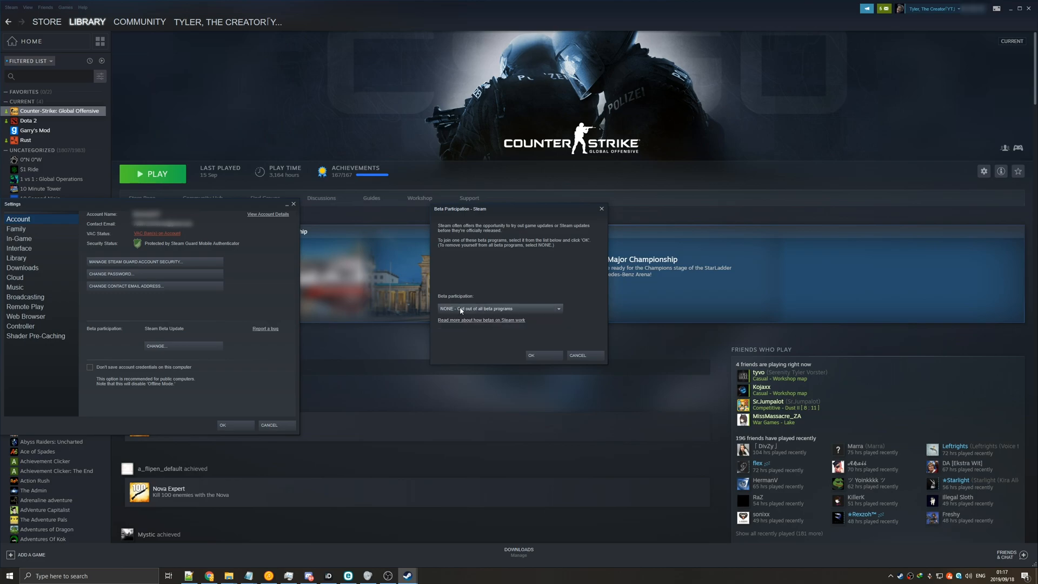
left_click(576, 356)
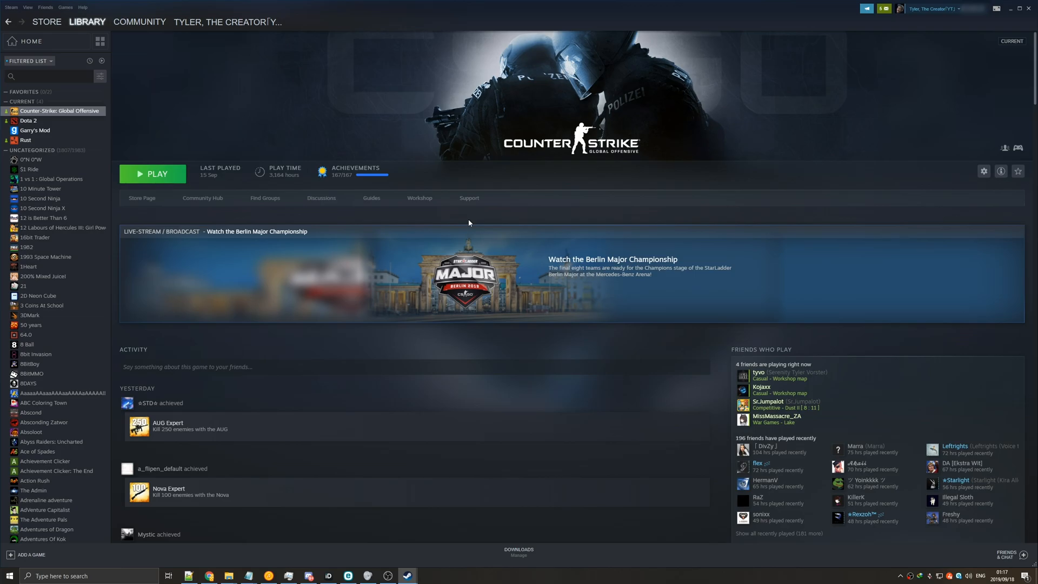
scroll("down", 3)
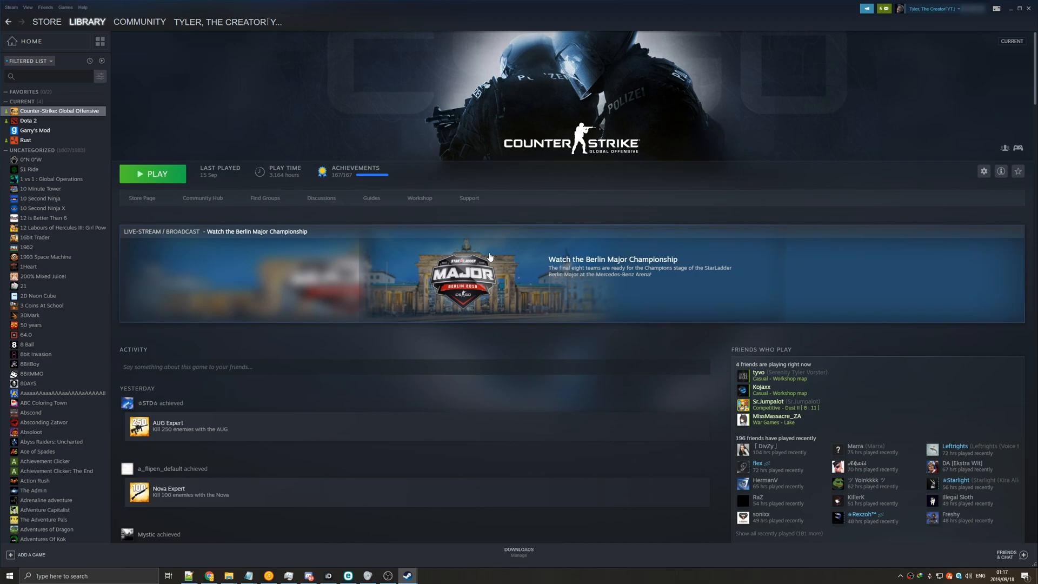
mouse_move(460, 57)
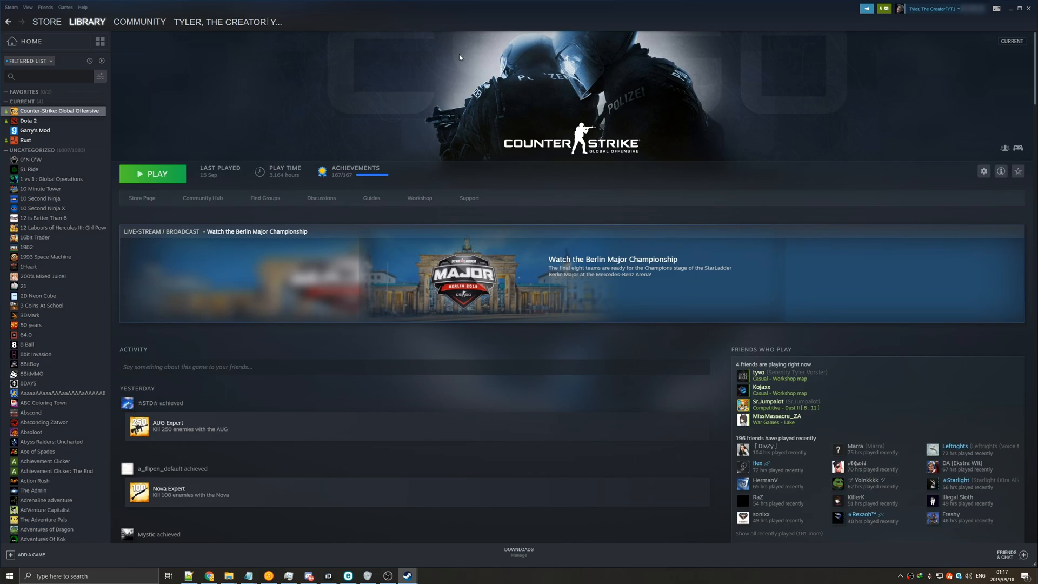